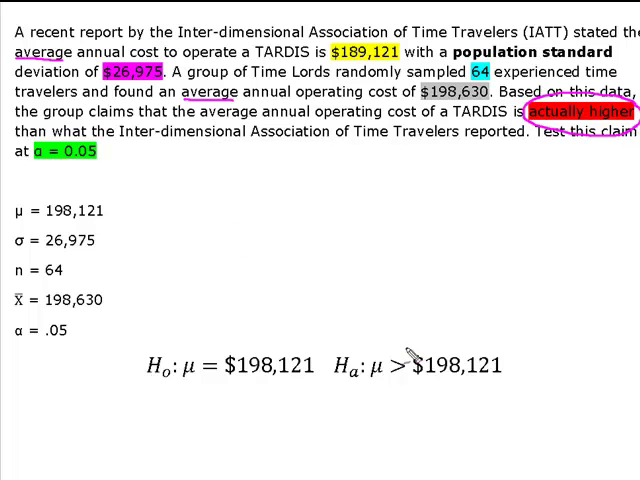
Draw a pink pen arc over the slide's 'Ha: μ > $198,121' statement
drag(360, 335, 490, 330)
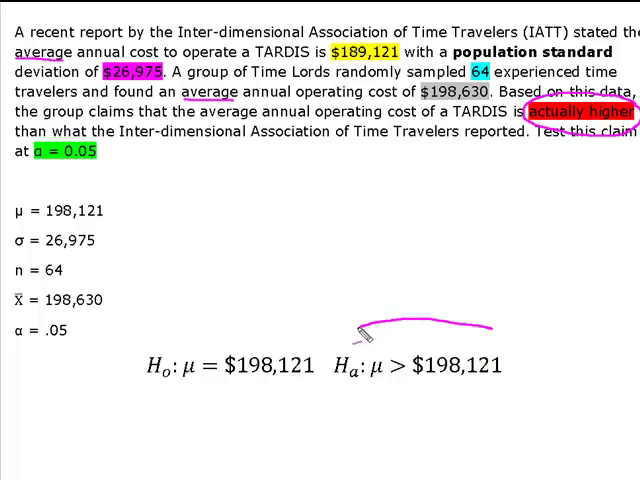
drag(360, 335, 480, 410)
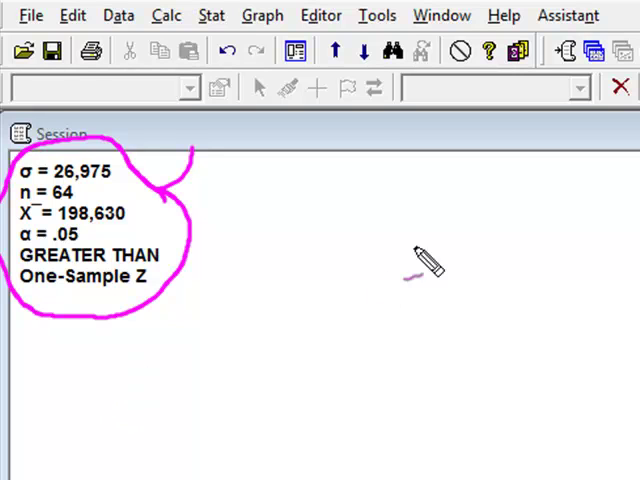
mouse_move(235, 465)
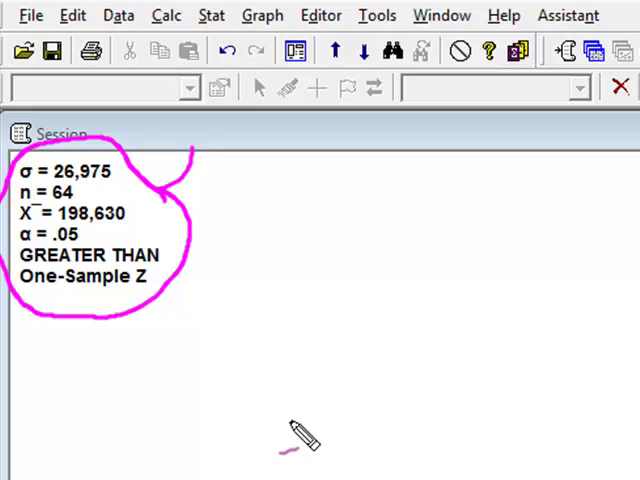
mouse_move(315, 455)
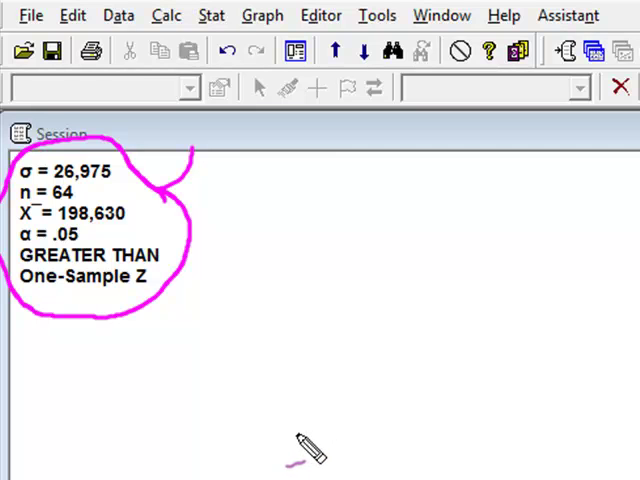
Pen-sketch a normal curve, label Z= as 'test stat.', and mark the shaded right tail
drag(285, 435, 330, 435)
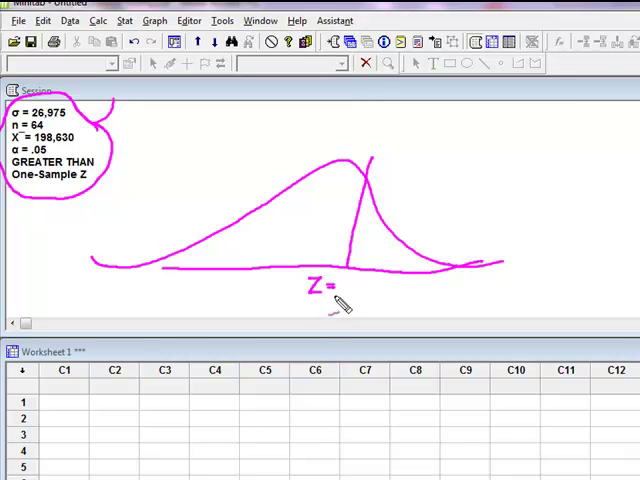
drag(310, 300, 325, 315)
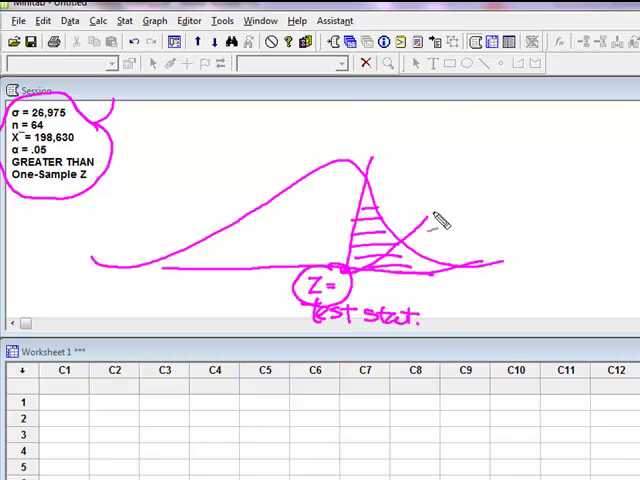
drag(385, 270, 470, 190)
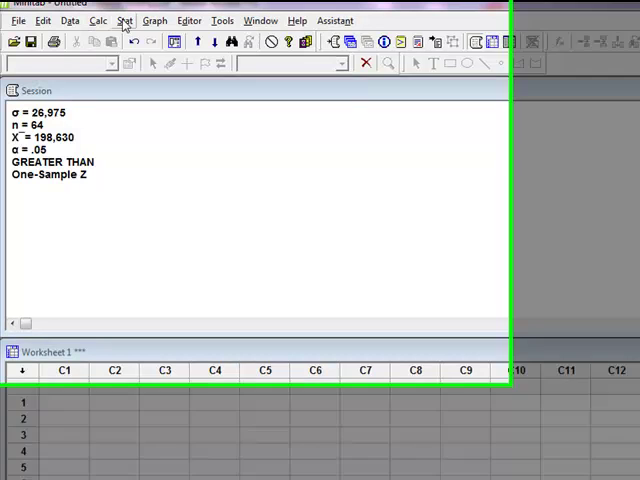
Open Stat > Basic Statistics > 1-Sample Z, clear old entries, uncheck Perform hypothesis test
click(124, 20)
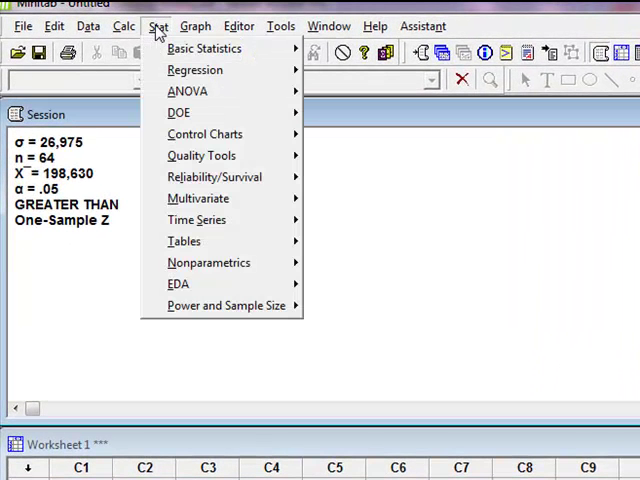
click(204, 48)
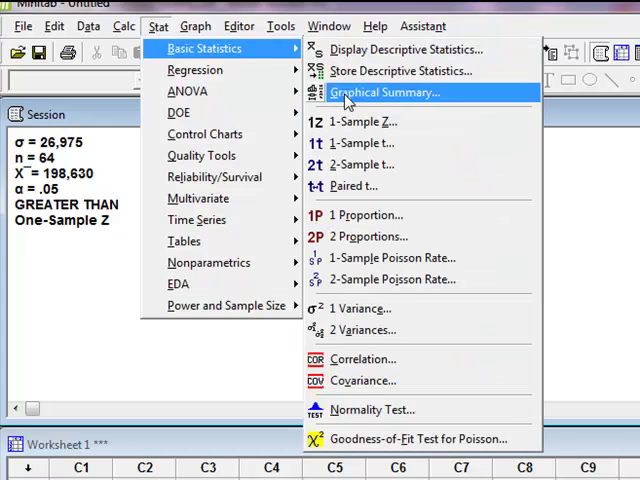
click(362, 121)
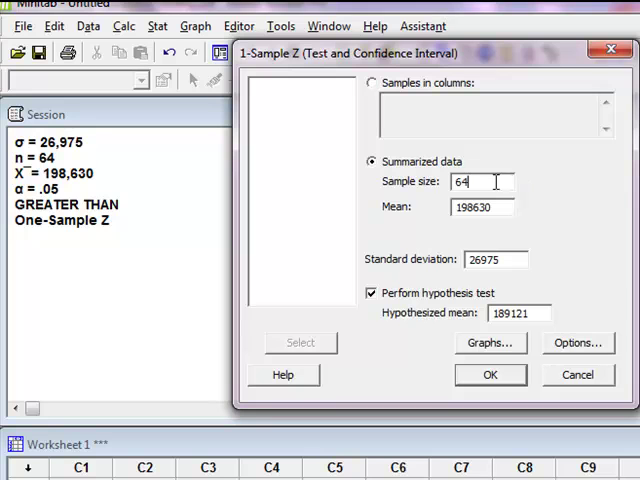
click(481, 207)
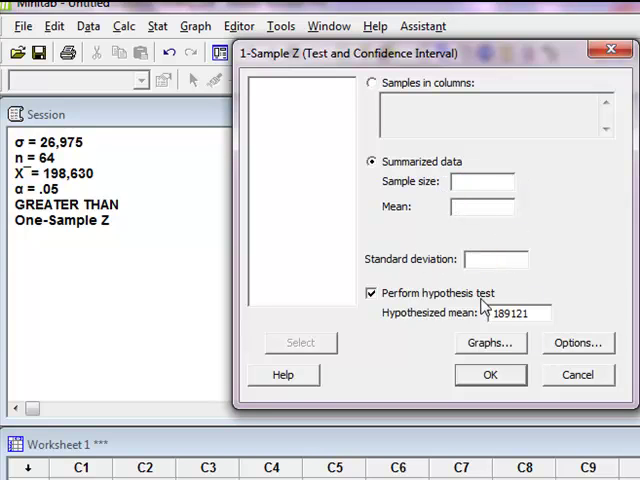
click(370, 293)
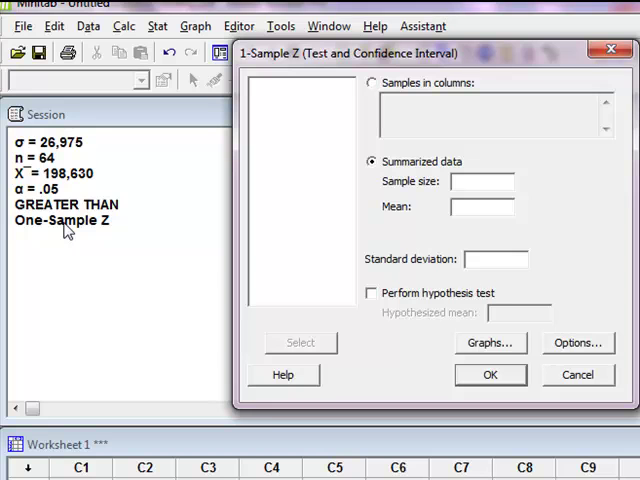
mouse_move(58, 263)
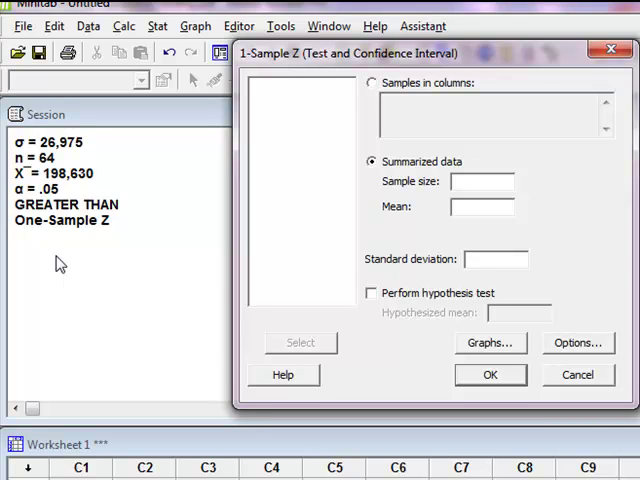
mouse_move(465, 57)
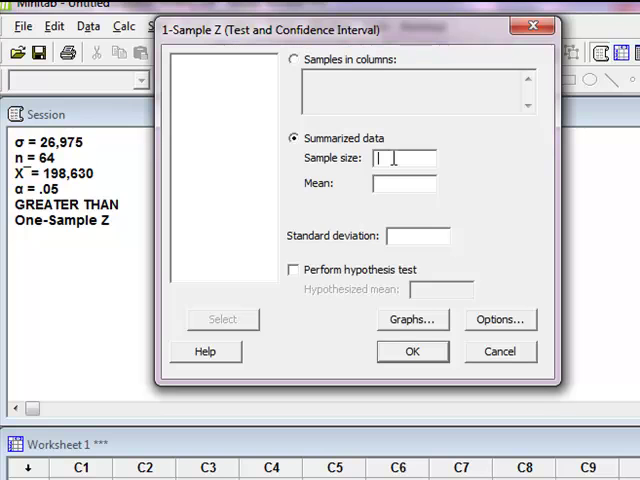
Enter sample size 64, sample mean 198630 and standard deviation 26975 in 1-Sample Z
text(6)
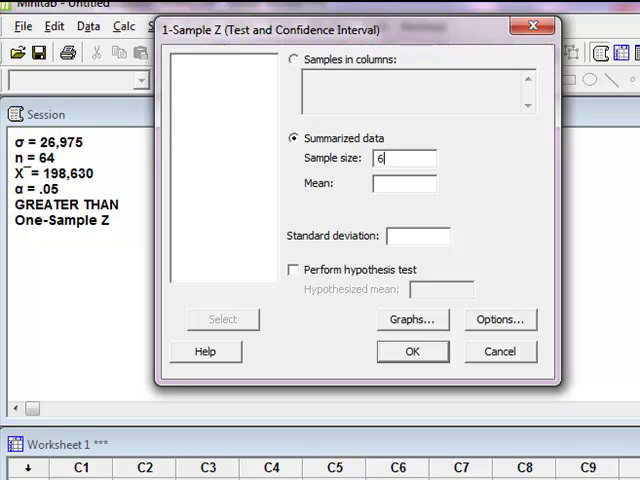
text(4)
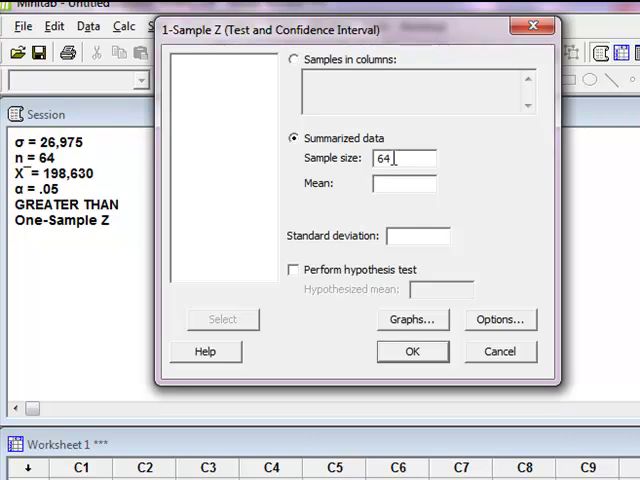
click(404, 183)
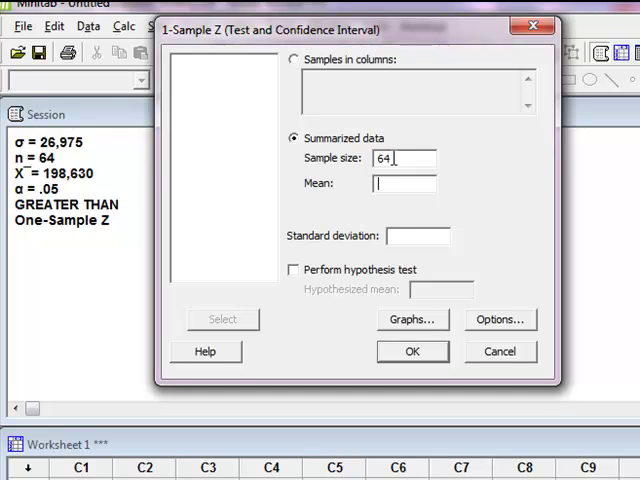
text(198630)
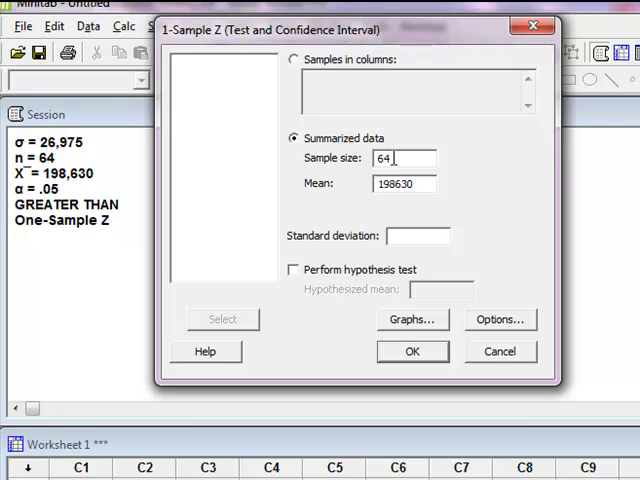
text(26975)
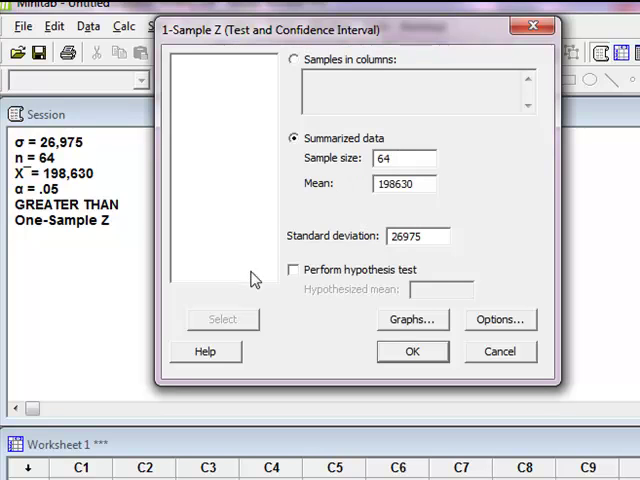
Check Perform hypothesis test and enter 189121 as the hypothesized mean
click(294, 269)
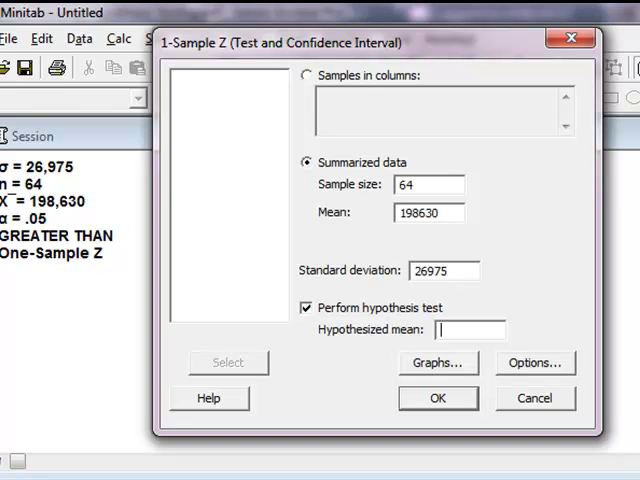
click(470, 330)
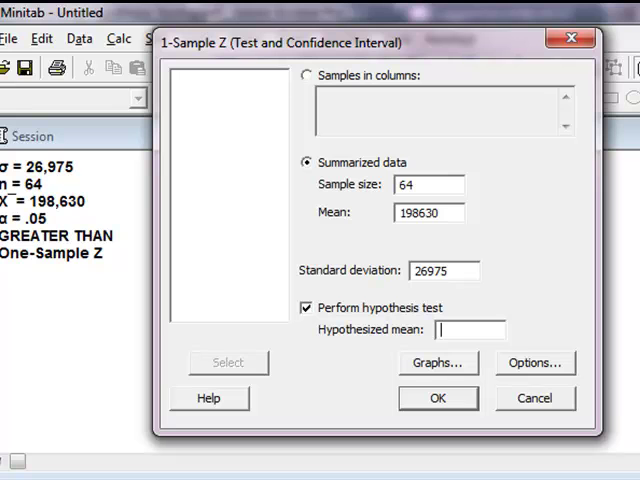
text(189121)
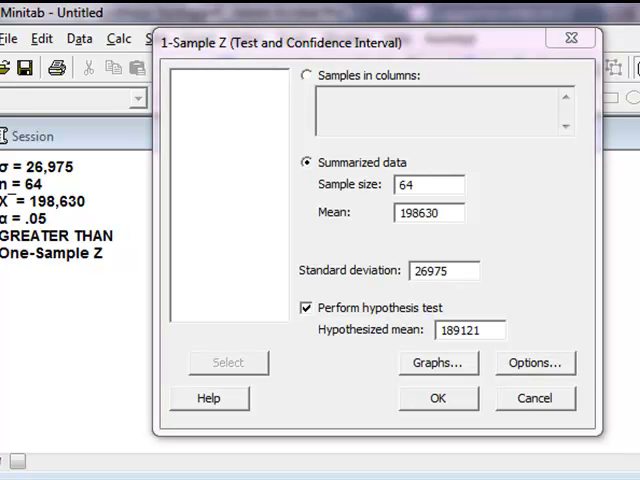
In 1-Sample Z Options, set the alternative hypothesis to 'greater than' and confirm
click(535, 362)
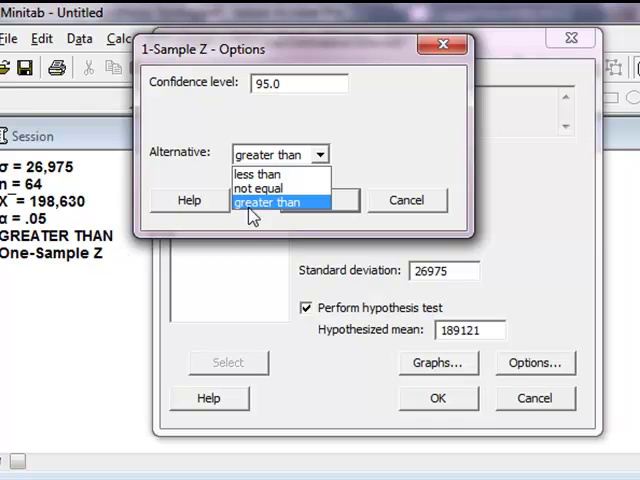
click(278, 201)
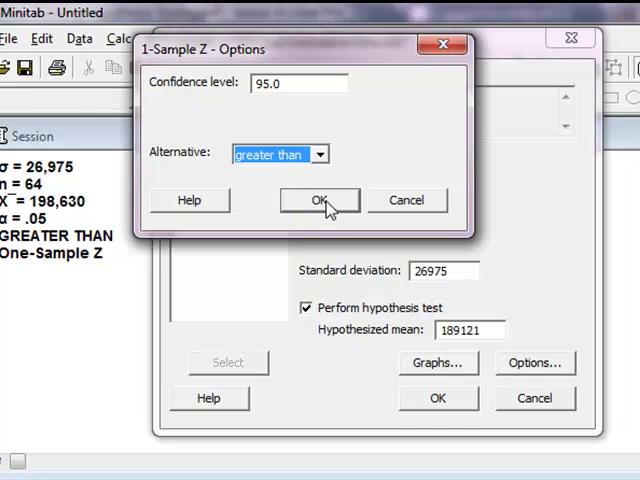
click(319, 200)
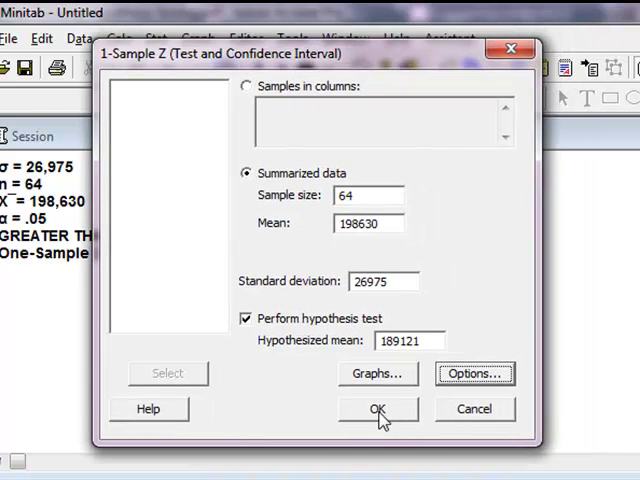
Run the 1-Sample Z test, giving Z = 2.82, P = 0.002, lower bound 193084
click(378, 409)
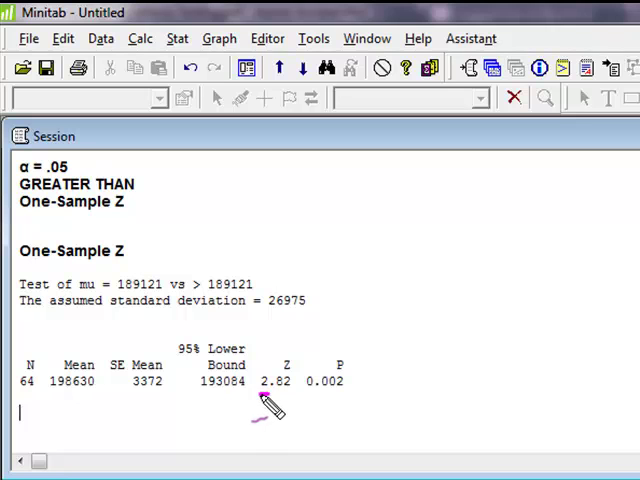
Circle P = 0.002 with an arrow and write 'p<α reject H0, p>α do not reject H0'
drag(262, 395, 288, 395)
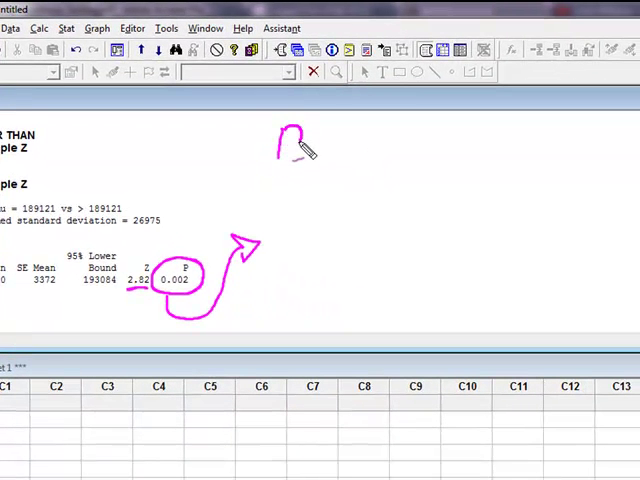
drag(290, 140, 340, 150)
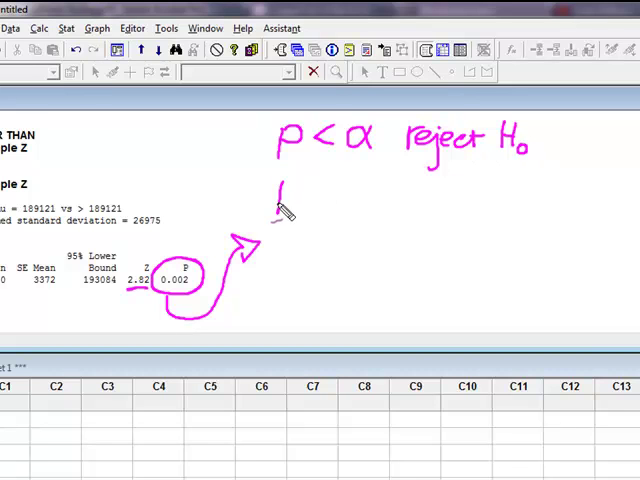
drag(285, 195, 330, 200)
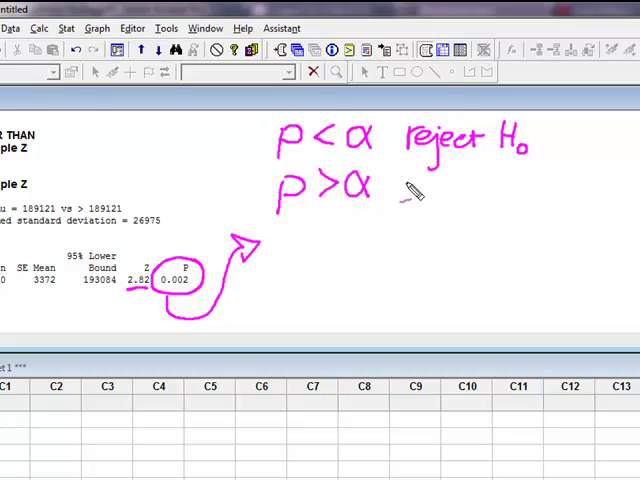
drag(390, 190, 460, 195)
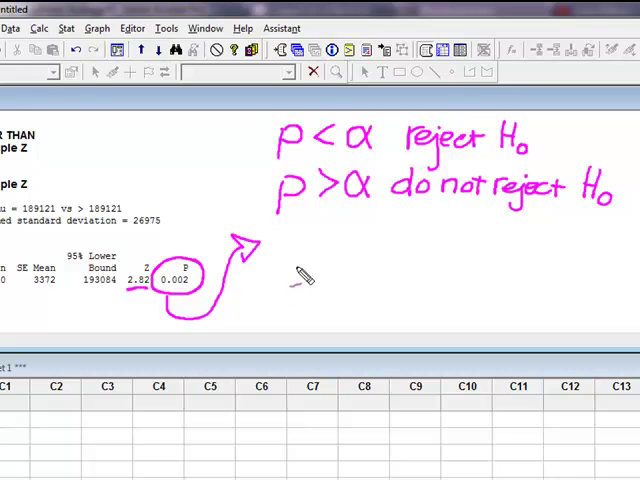
mouse_move(330, 278)
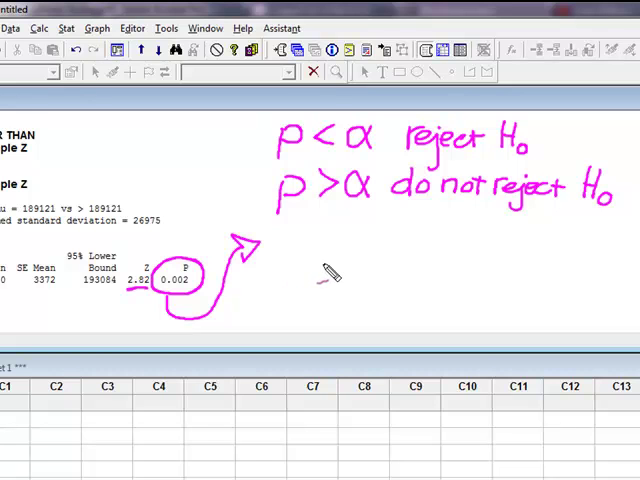
Write 'Low → H0 must go!', underline Low, H0 and Go, and begin writing '.00' near the heading
drag(300, 255, 320, 280)
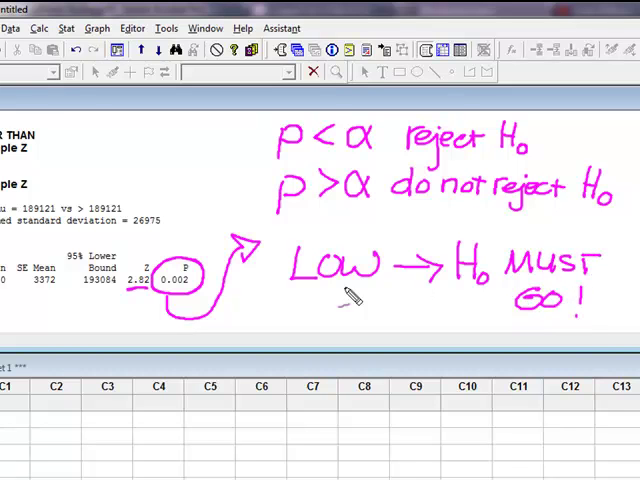
drag(305, 290, 390, 305)
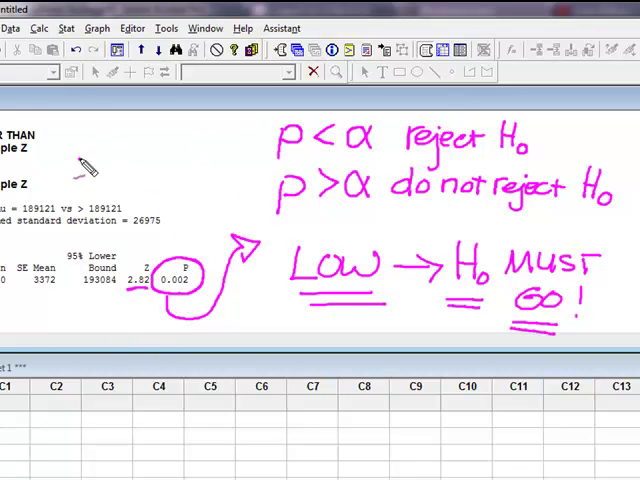
drag(75, 170, 120, 155)
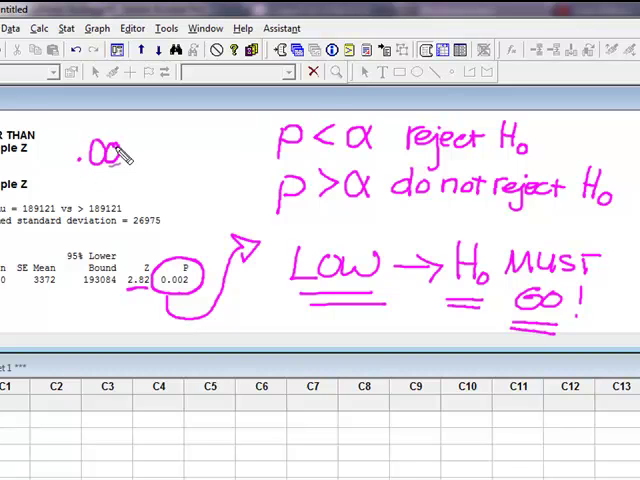